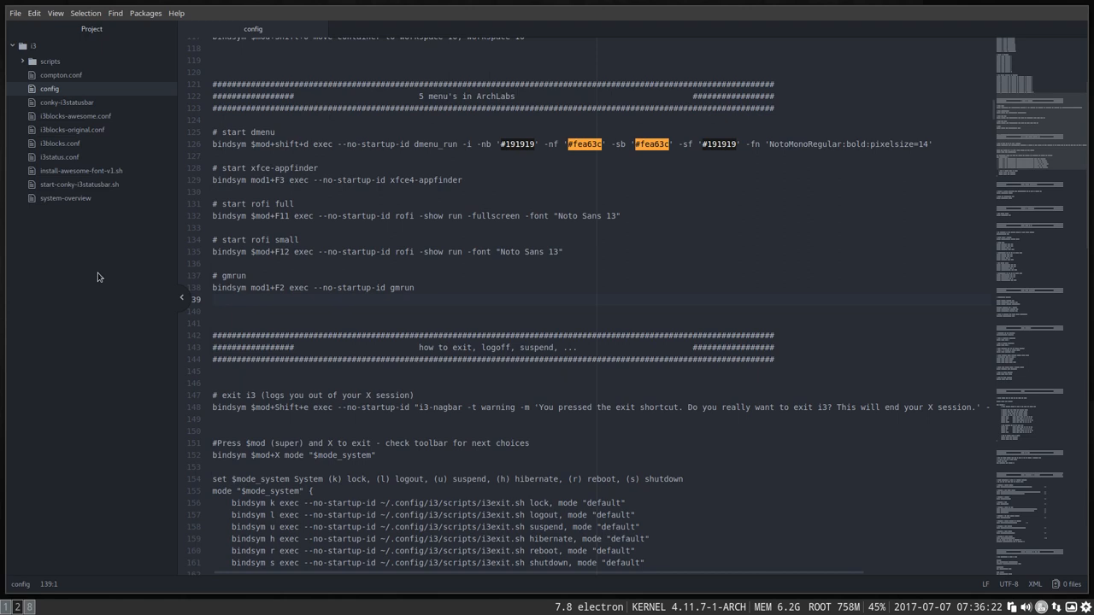
# Switch to an empty i3 workspace showing only the ArchLabs wallpaper and shortcut overlay
pyautogui.press('super+x')
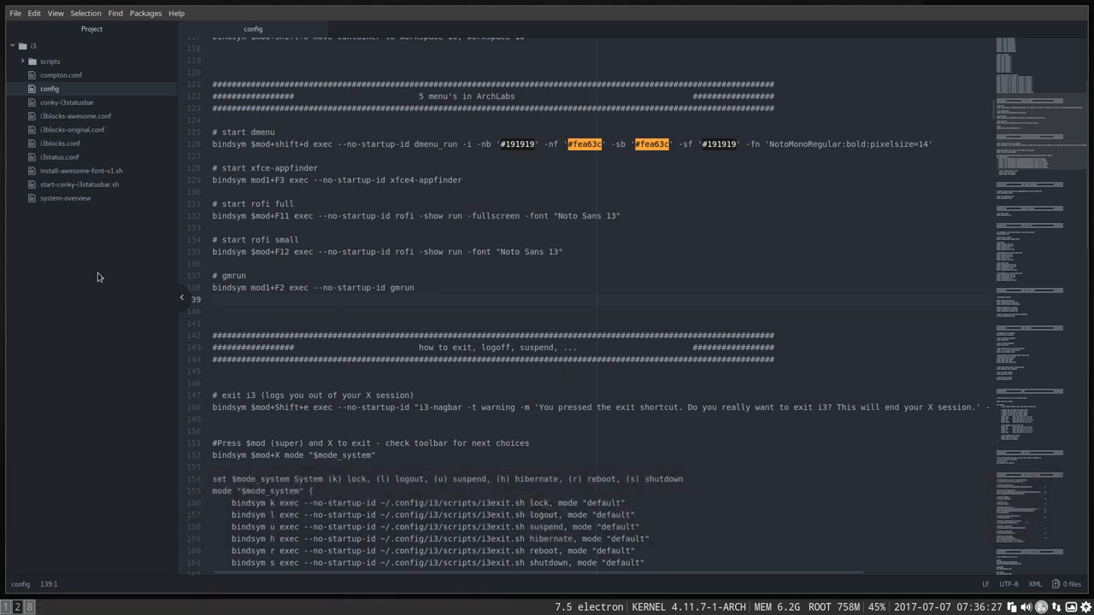
pyautogui.press('super+apostrophe')
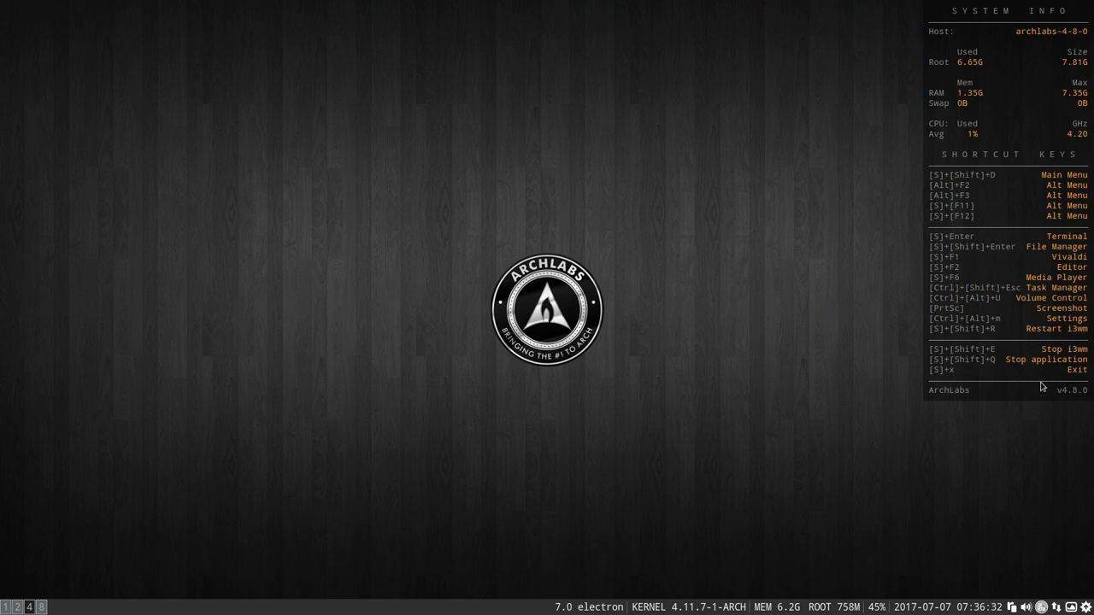
pyautogui.moveTo(782, 402)
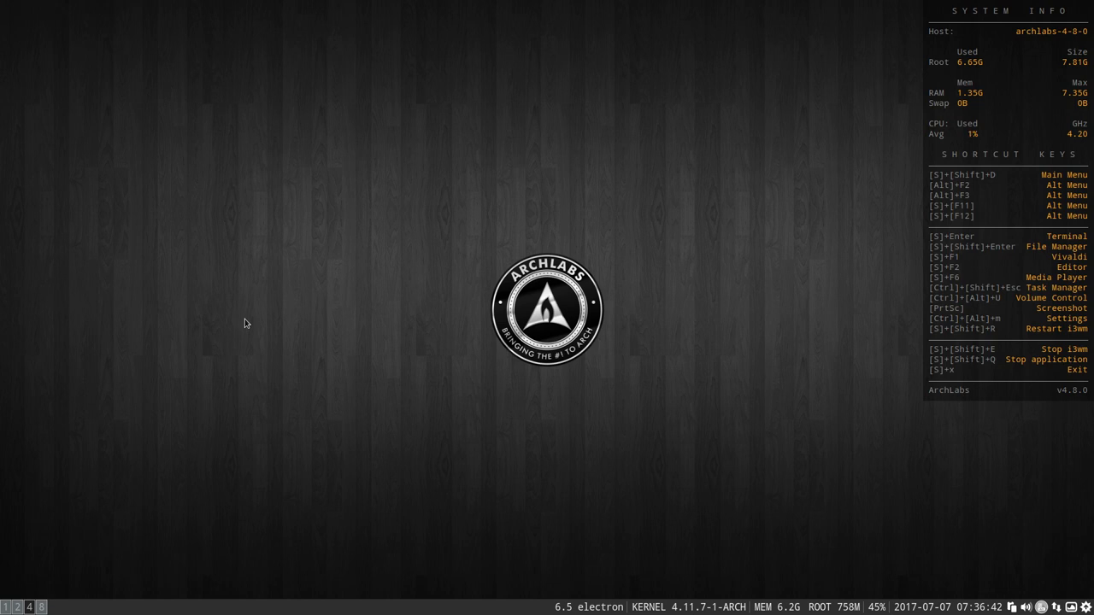
pyautogui.moveTo(308, 263)
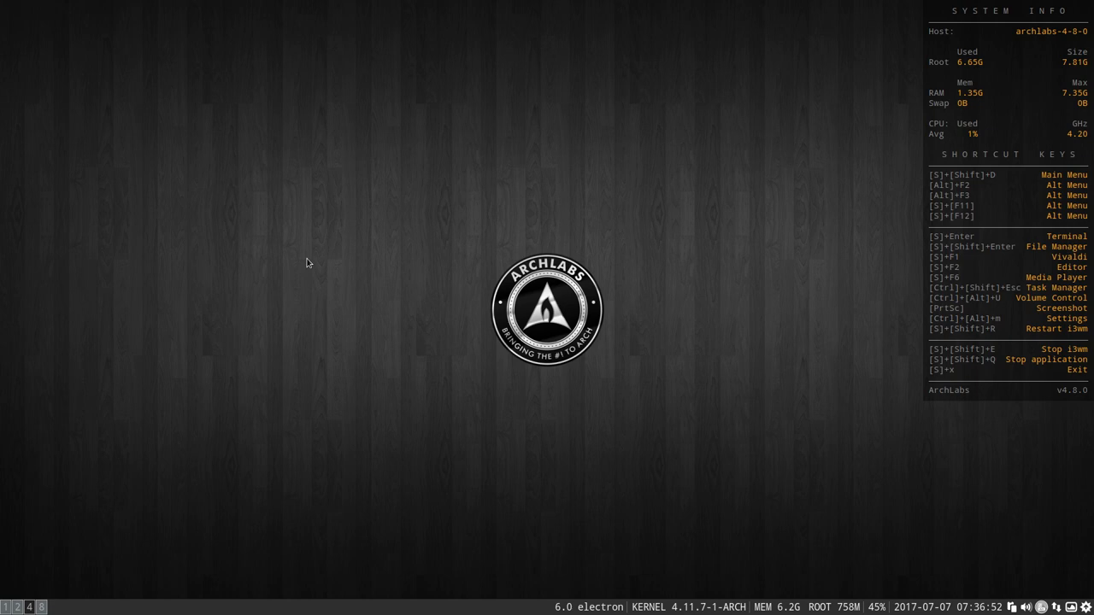
# Bring up xfce4-appfinder with Alt+F3, then move on to the full-screen rofi run list
pyautogui.press('Alt+F3')
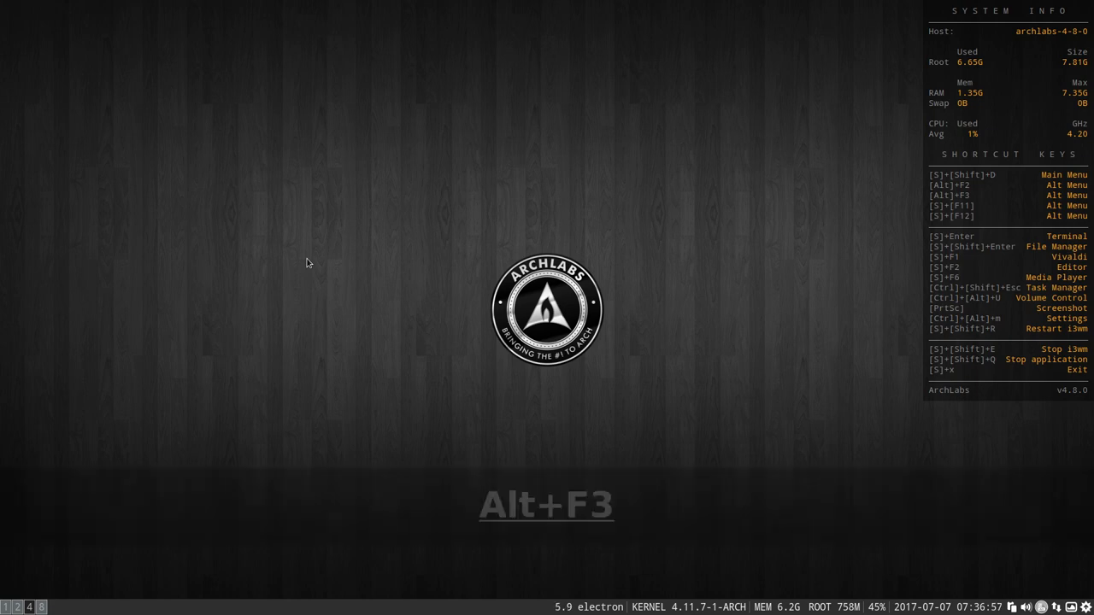
pyautogui.press('Alt+F3')
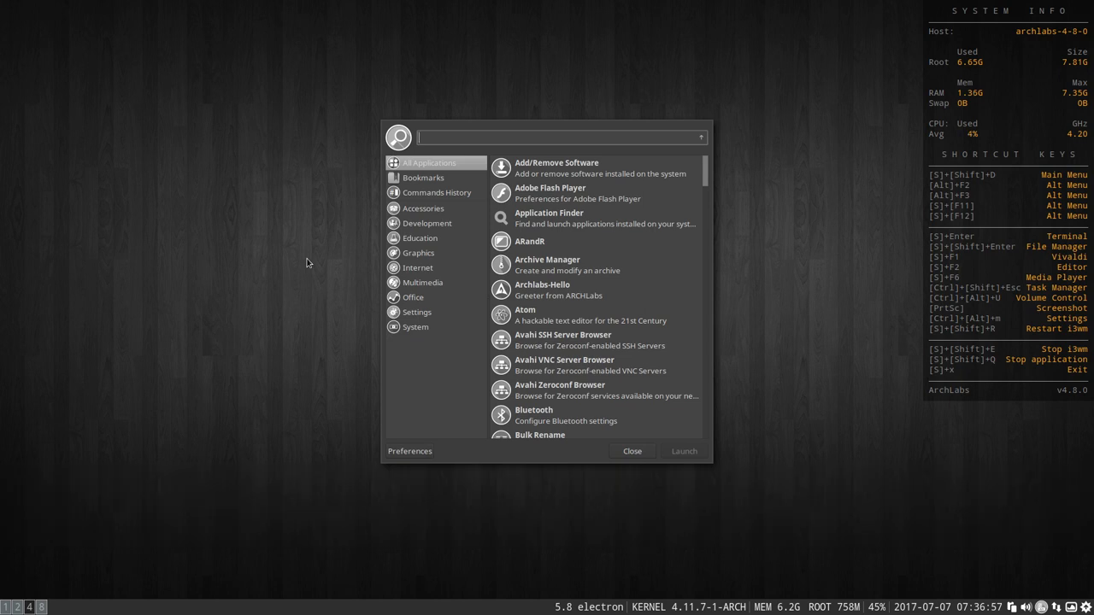
pyautogui.click(632, 452)
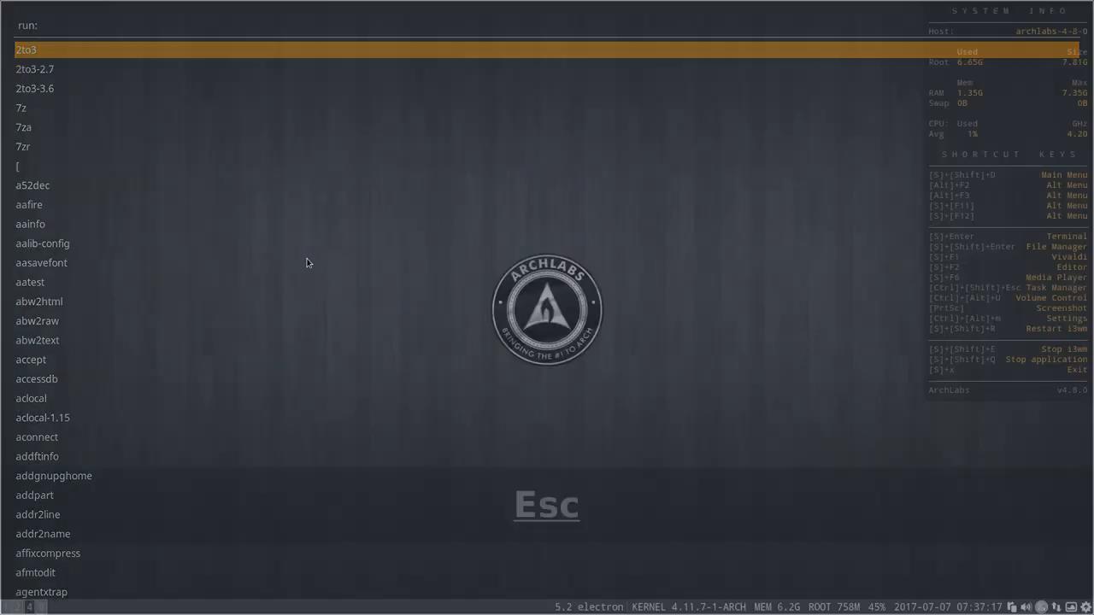
# Dismiss the full-screen launcher and the compact rofi run window with Escape, returning to the bare desktop
pyautogui.press('Escape')
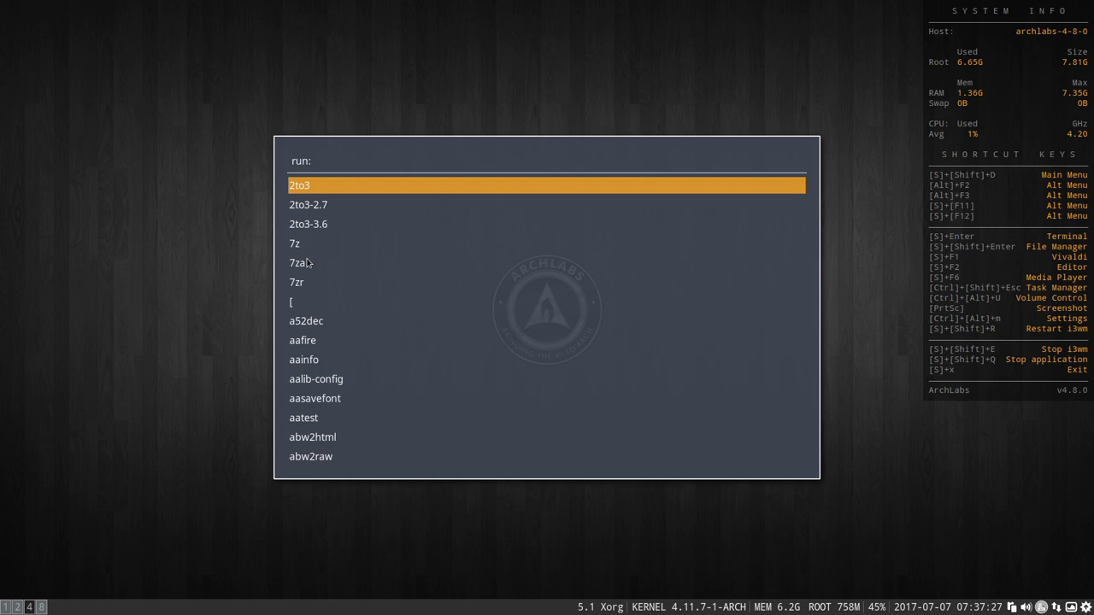
pyautogui.press('Escape')
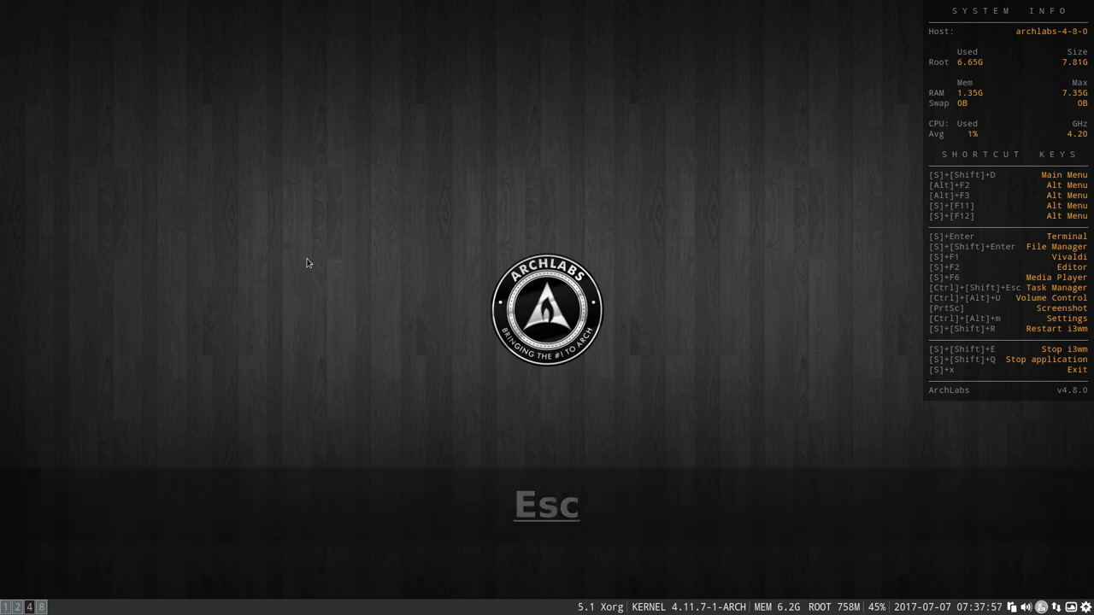
pyautogui.press('Escape')
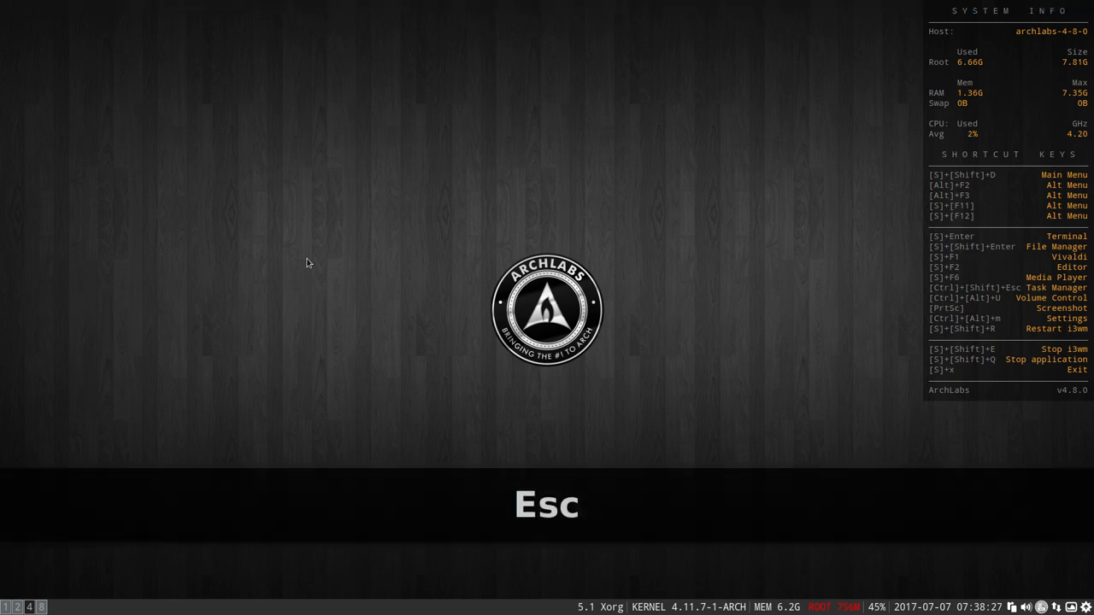
pyautogui.press('alt+F2')
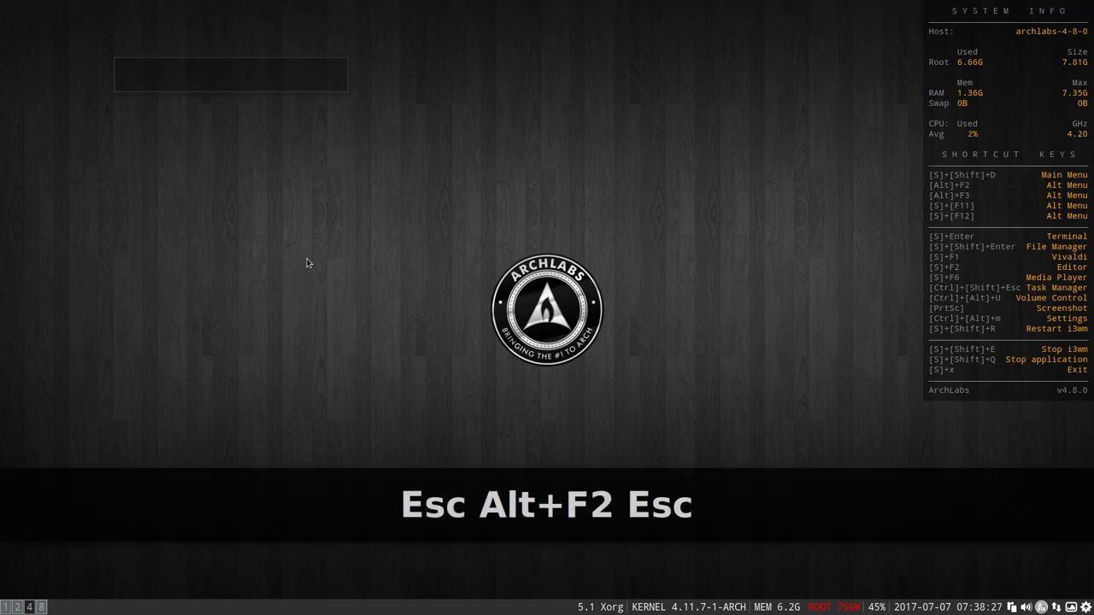
pyautogui.press('Alt+F3')
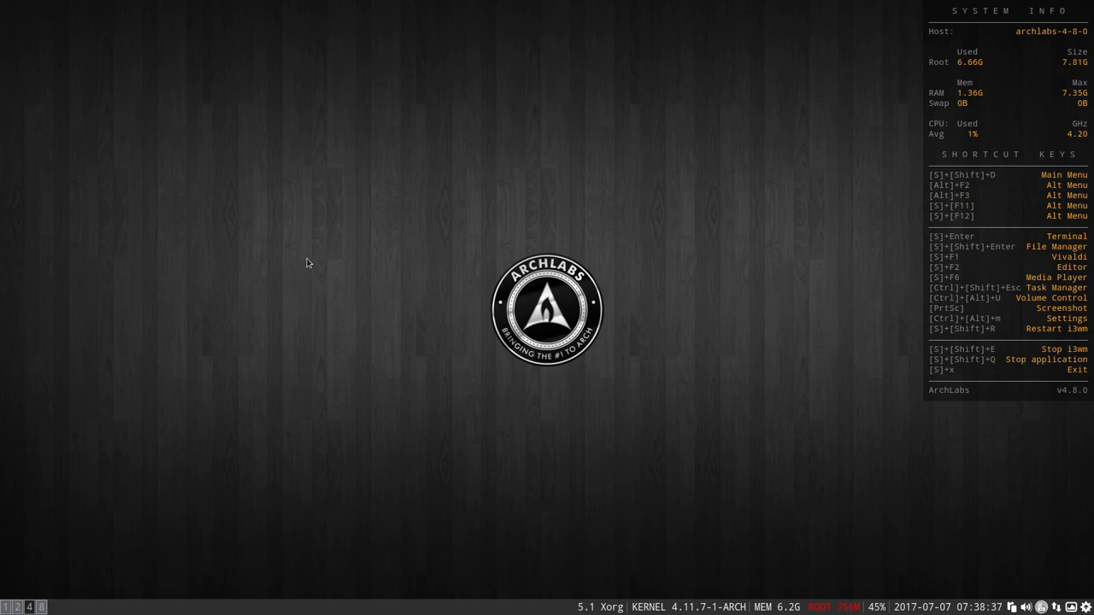
pyautogui.press('super+F12')
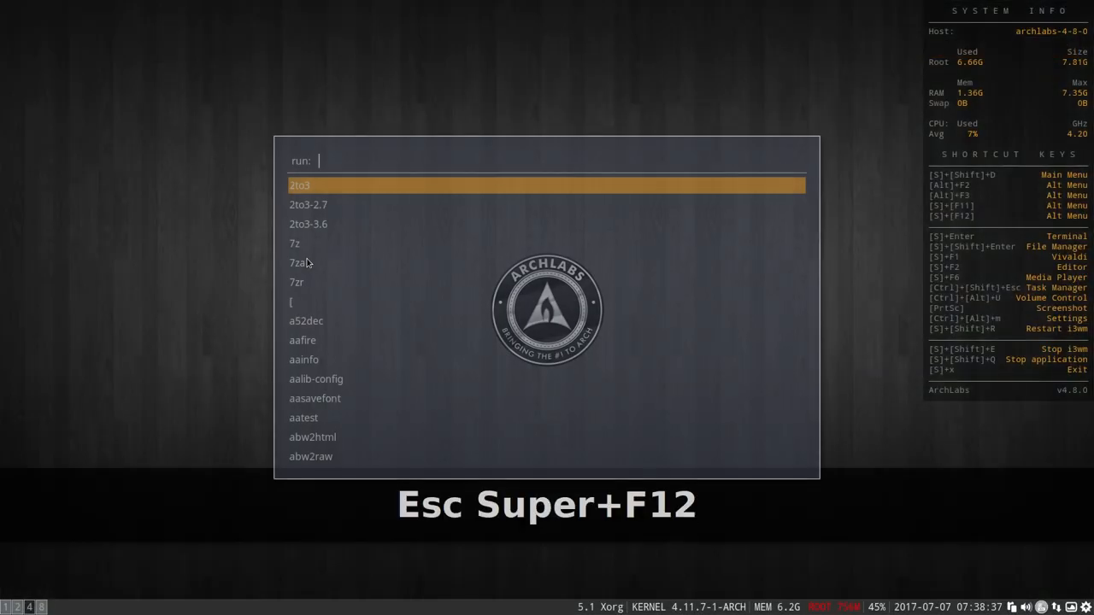
pyautogui.press('Escape')
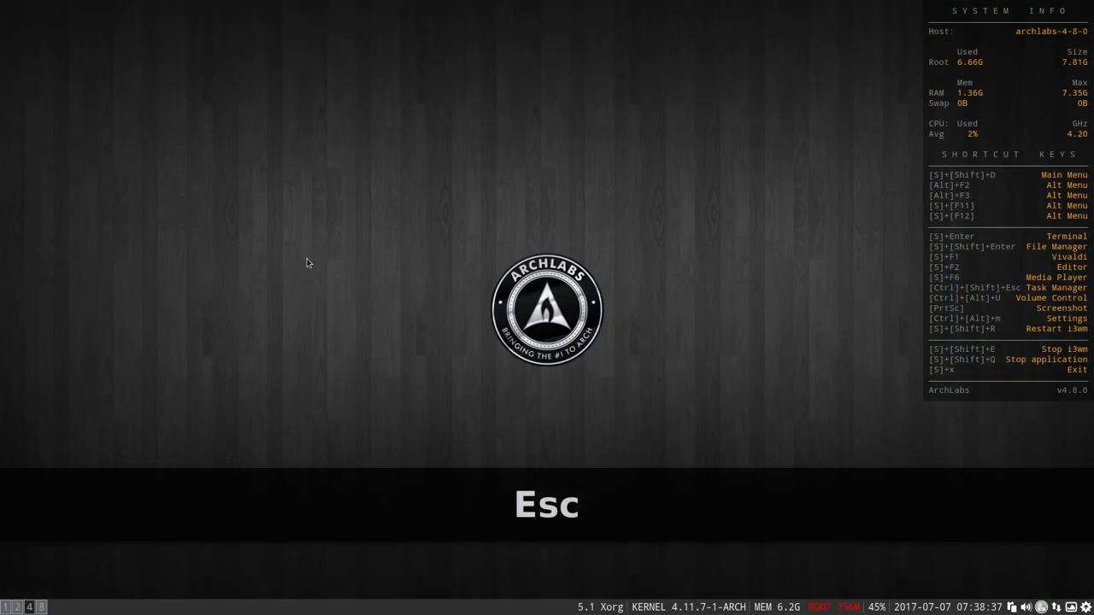
pyautogui.press('Escape')
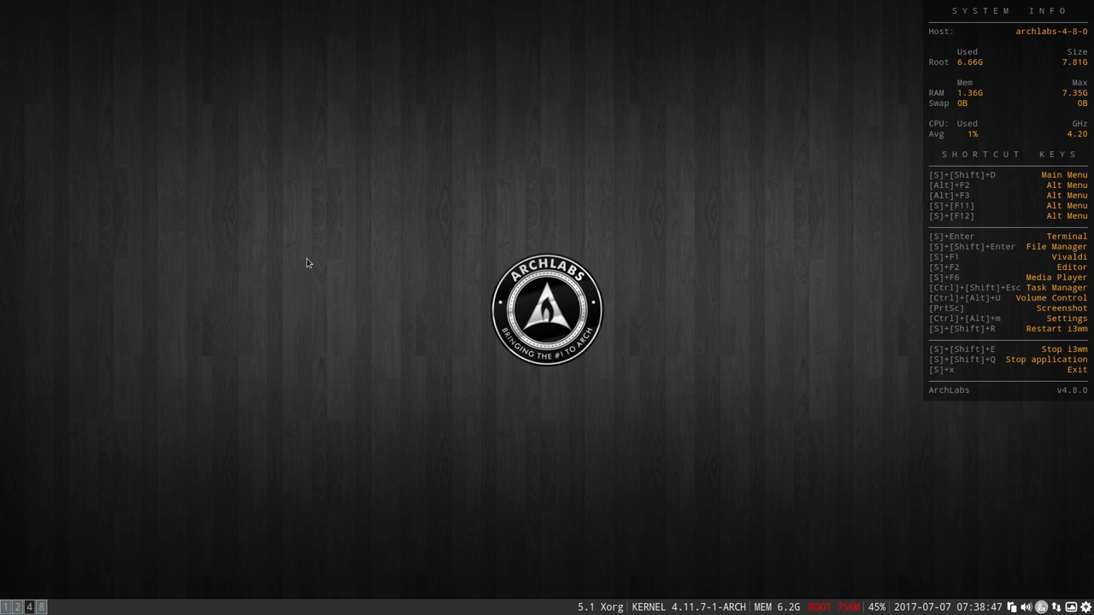
pyautogui.moveTo(314, 202)
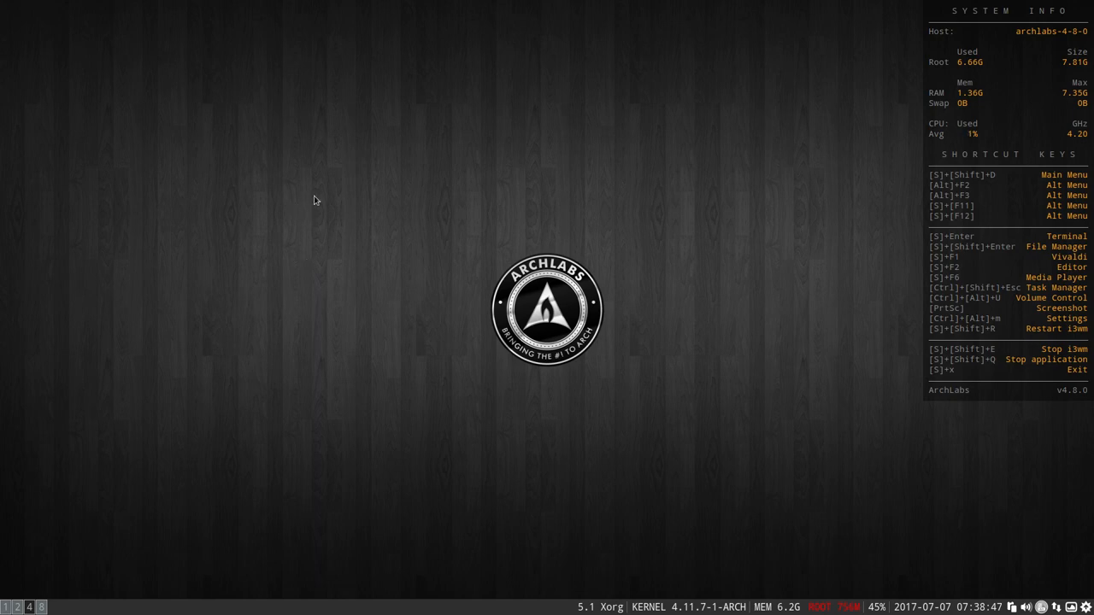
pyautogui.moveTo(605, 222)
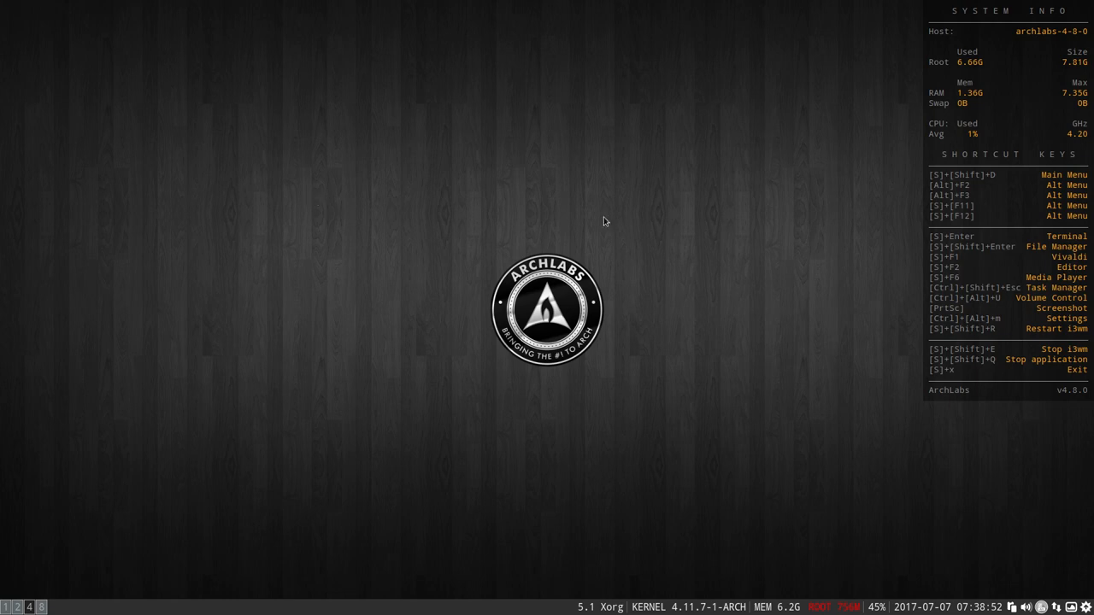
pyautogui.moveTo(995, 190)
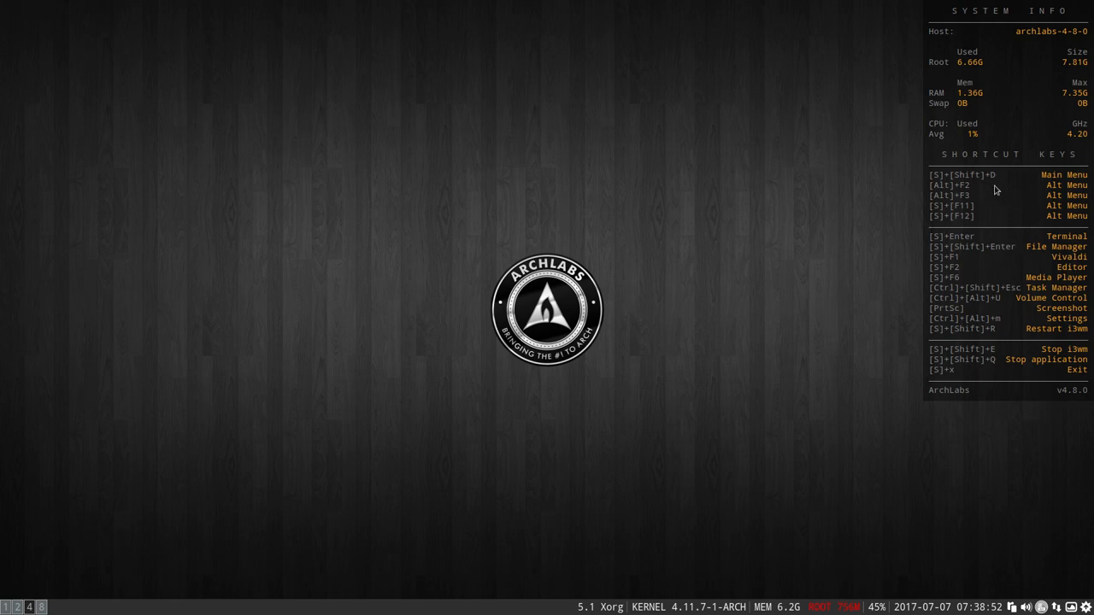
pyautogui.moveTo(930, 195)
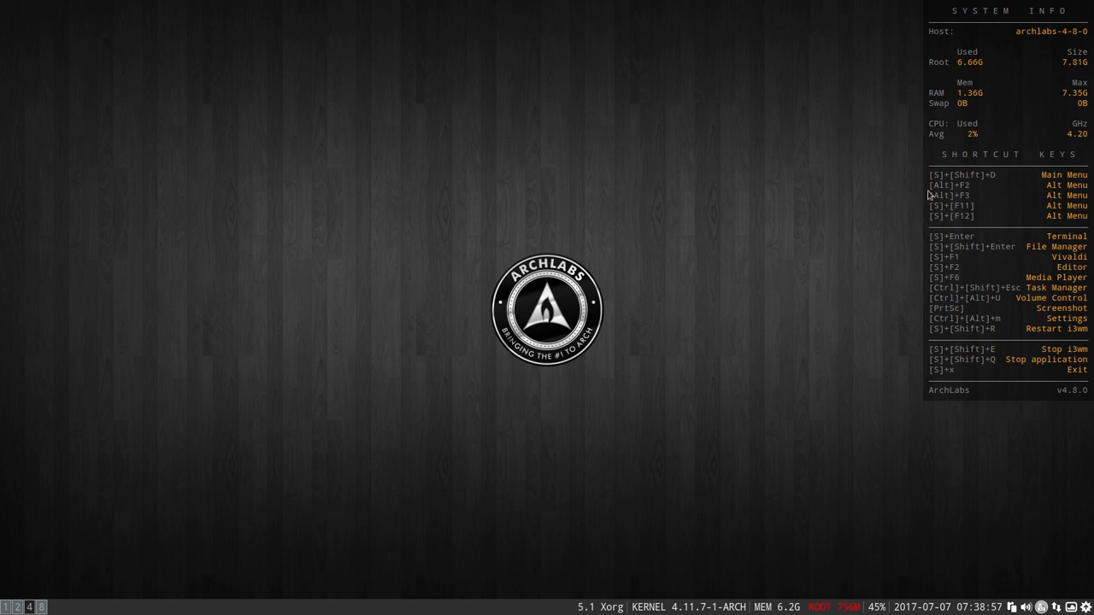
pyautogui.moveTo(308, 367)
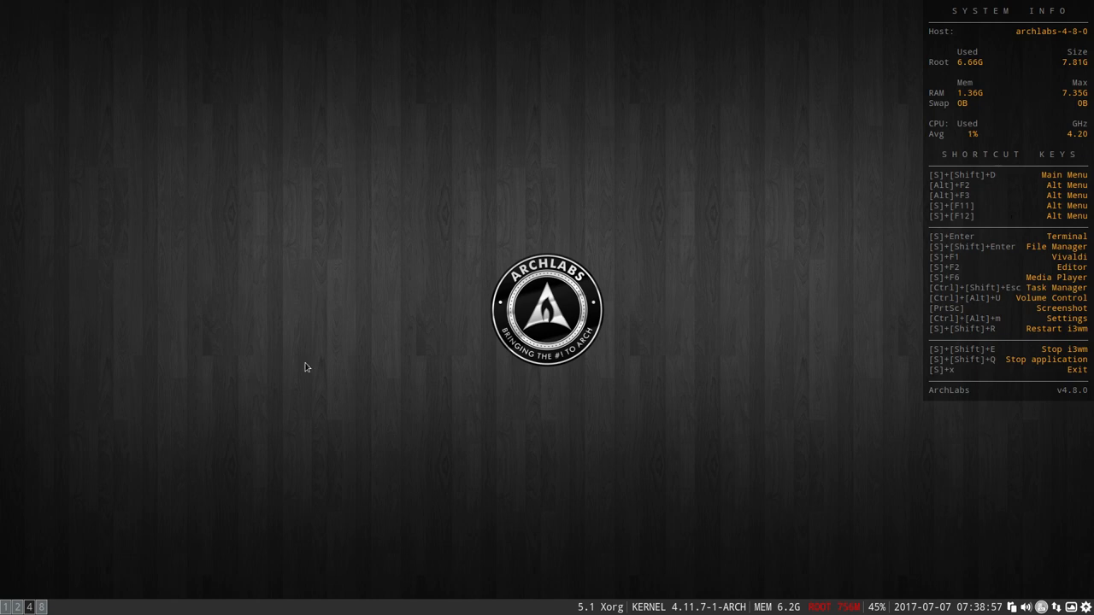
pyautogui.moveTo(236, 381)
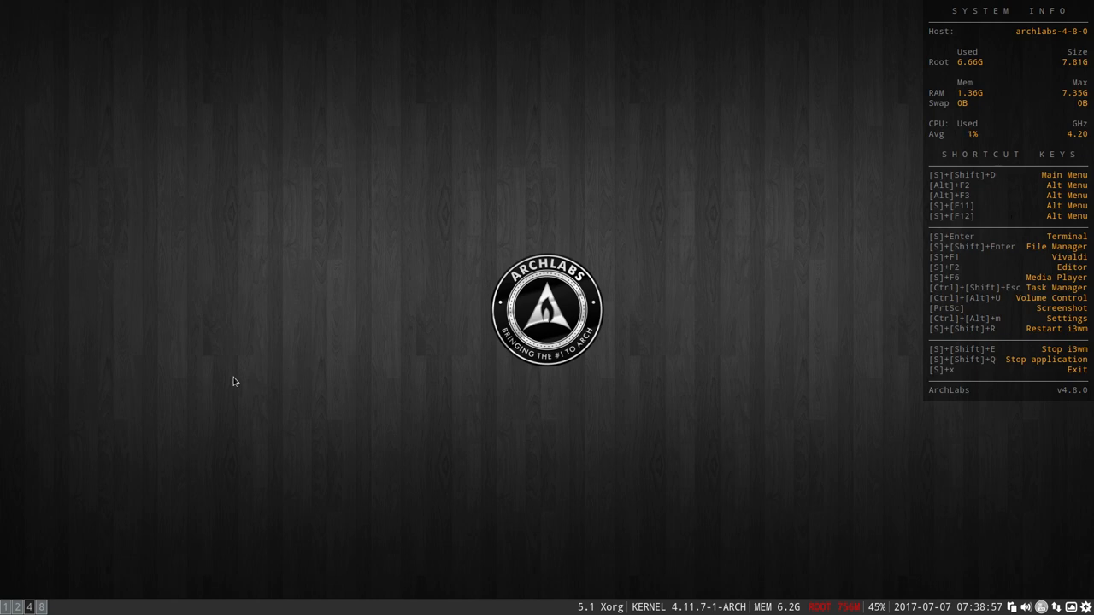
pyautogui.moveTo(229, 392)
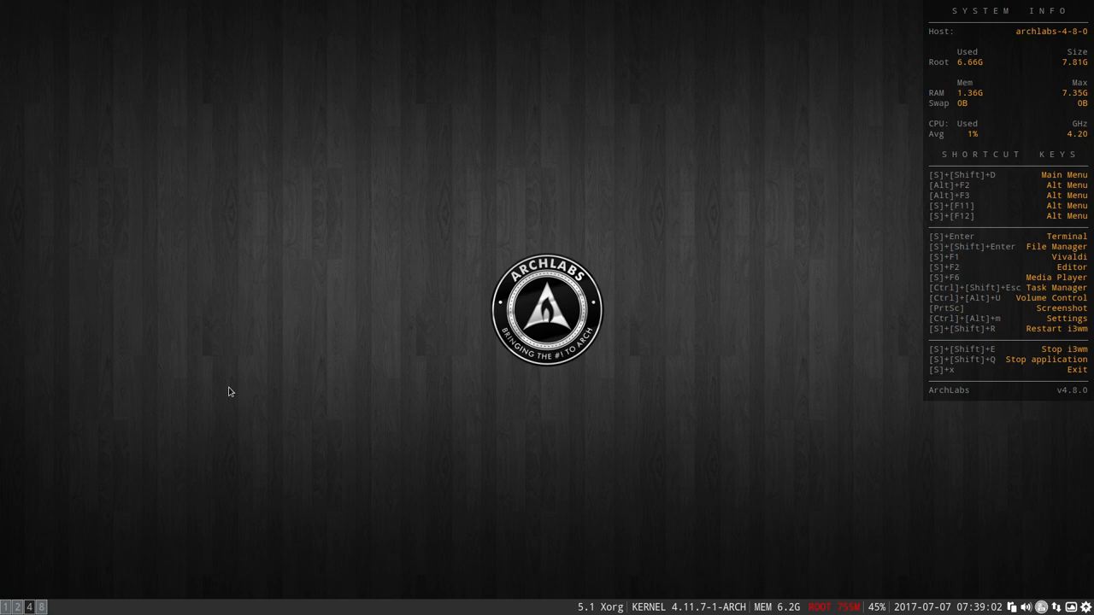